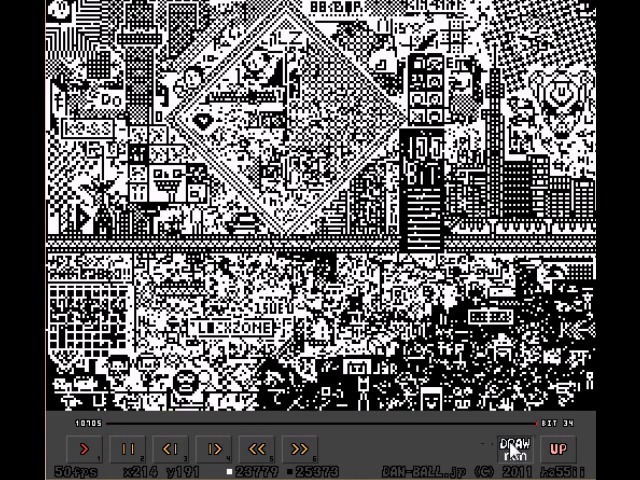
Step: Start playback of the shared canvas so each stroke is traced by a pink line
{"action": "left_click", "coordinate": [90, 448]}
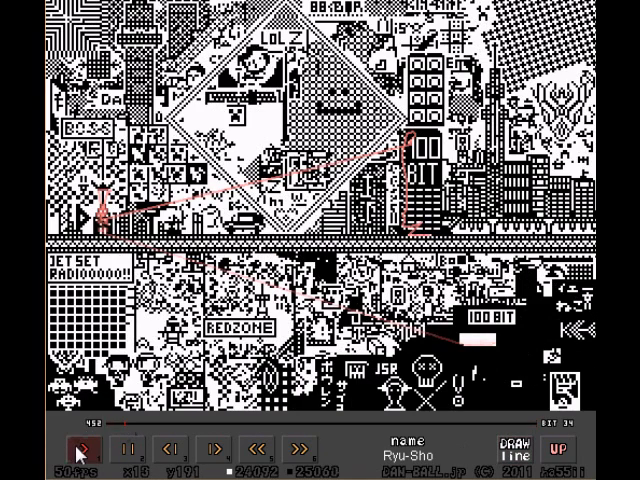